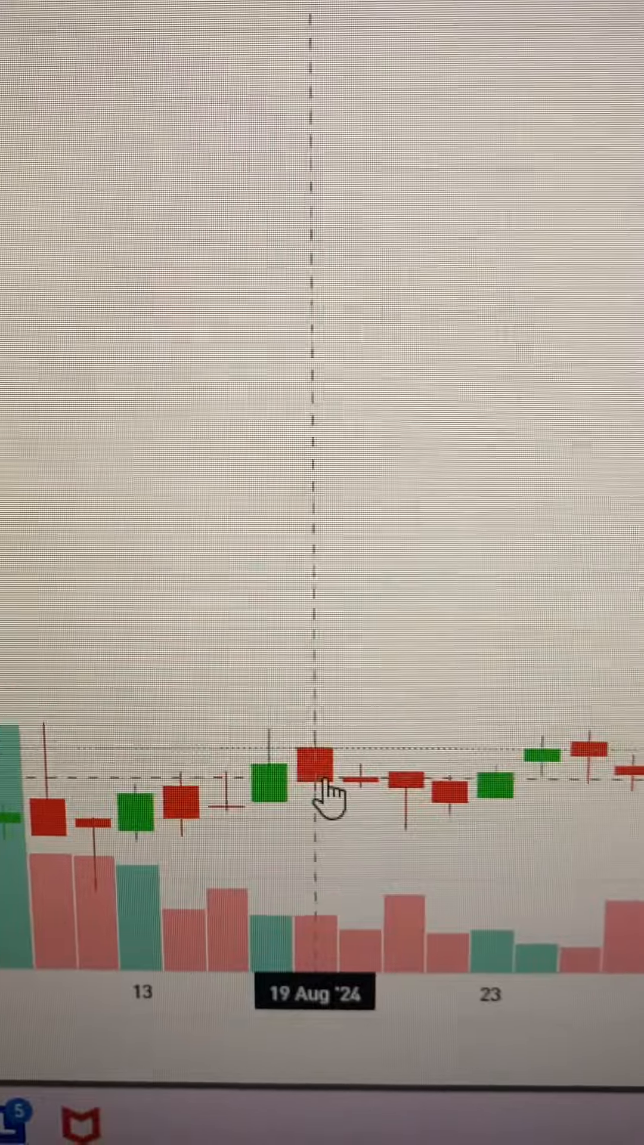
pyautogui.hscroll(3)
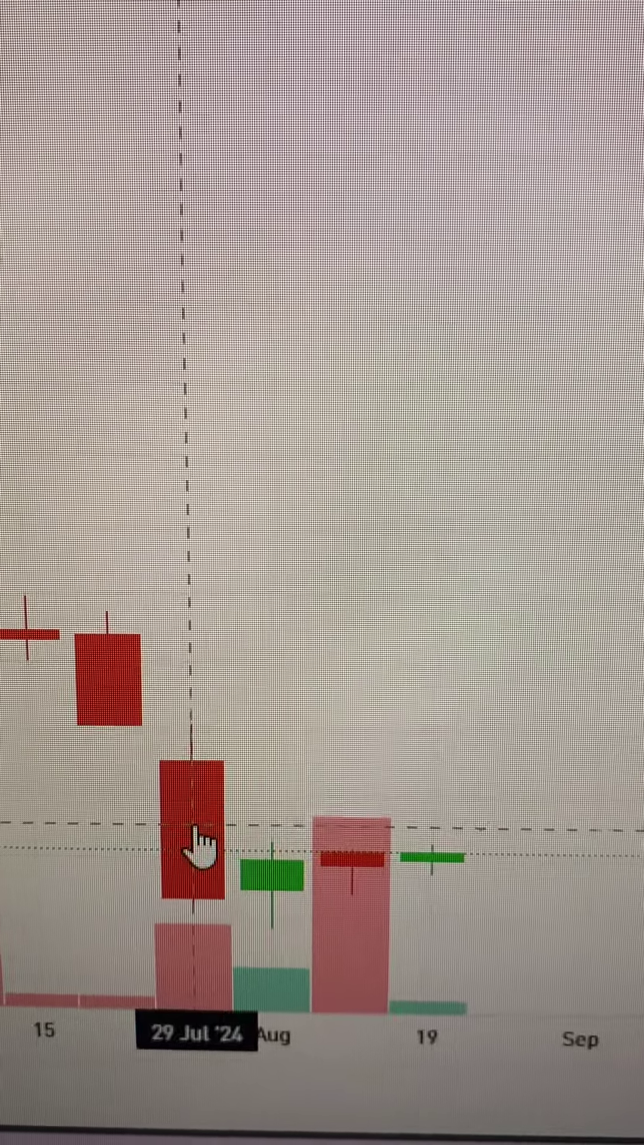
pyautogui.moveTo(271, 916)
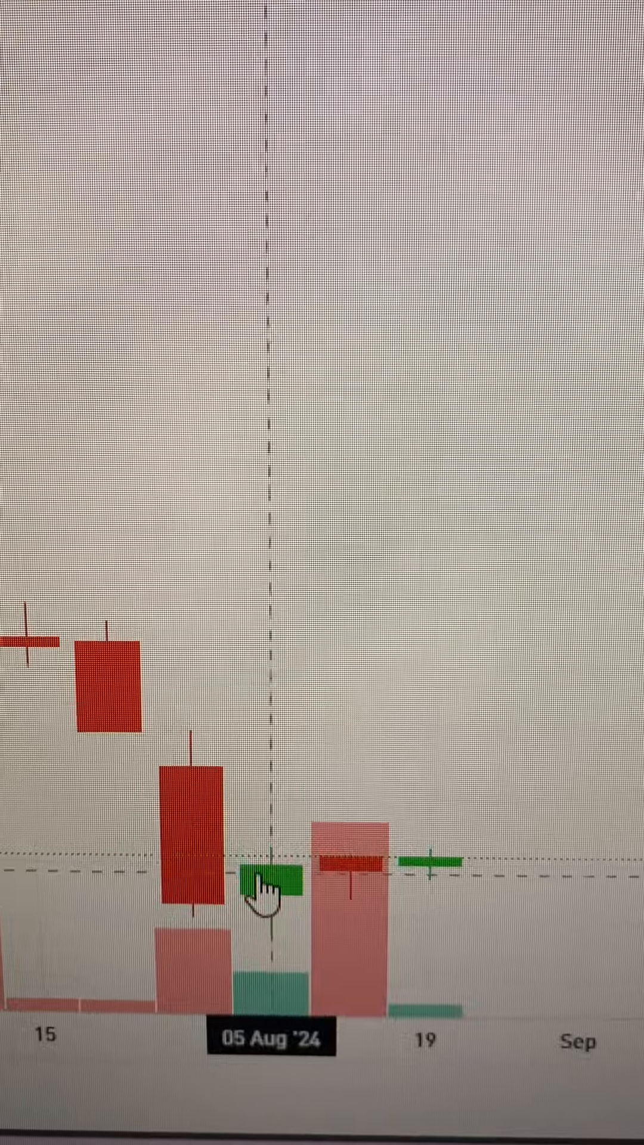